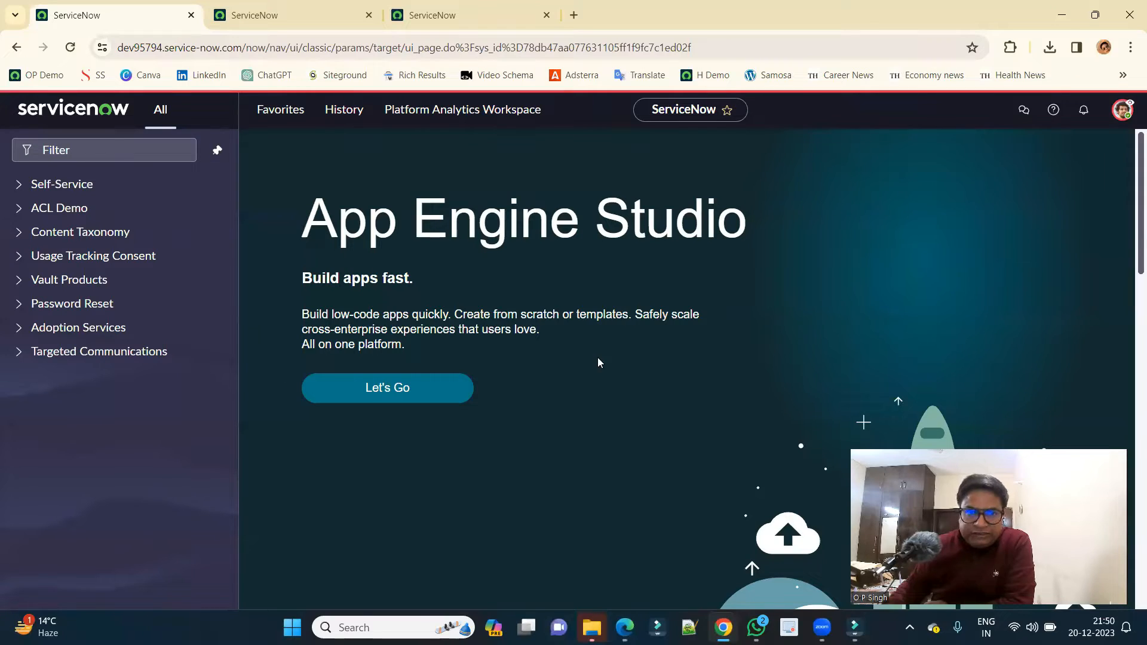
pyautogui.moveTo(1122, 110)
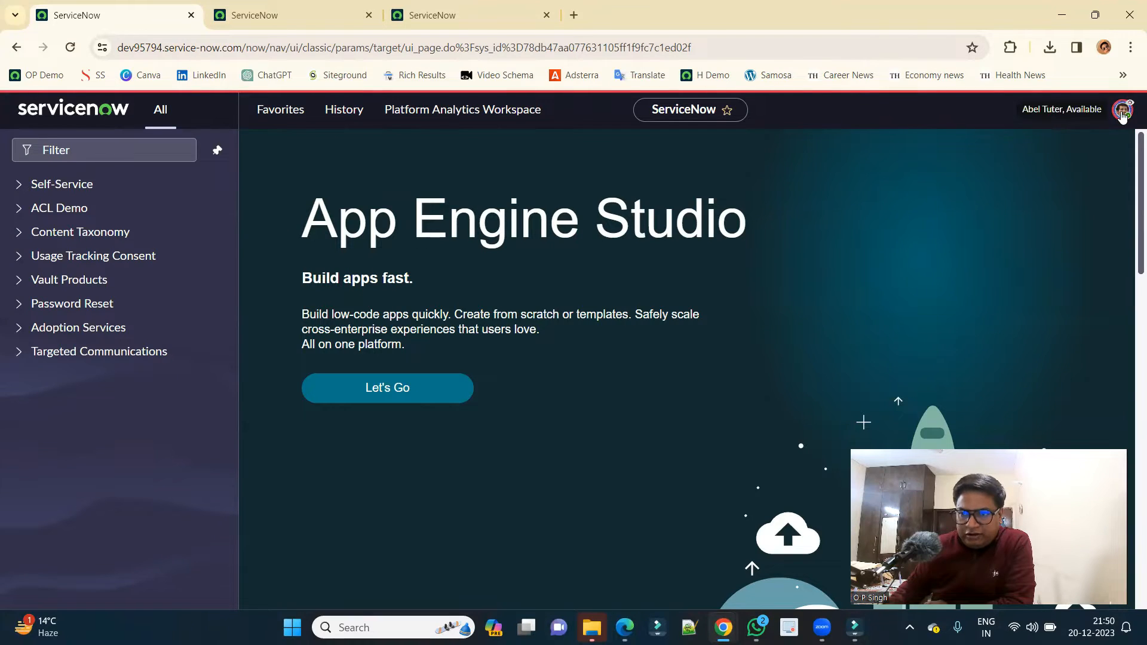
# Step: Reload u_acl_demo_list and u_acl_demo_child_list as the test user to see the security-constraint blocks
pyautogui.click(1122, 110)
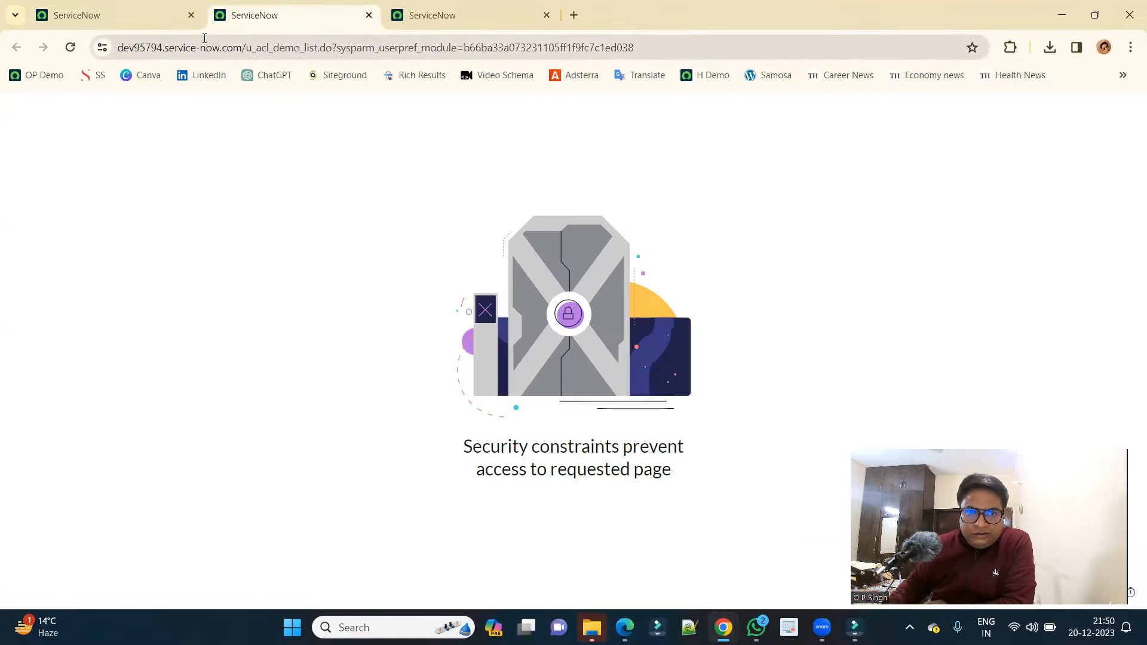
pyautogui.doubleClick(274, 48)
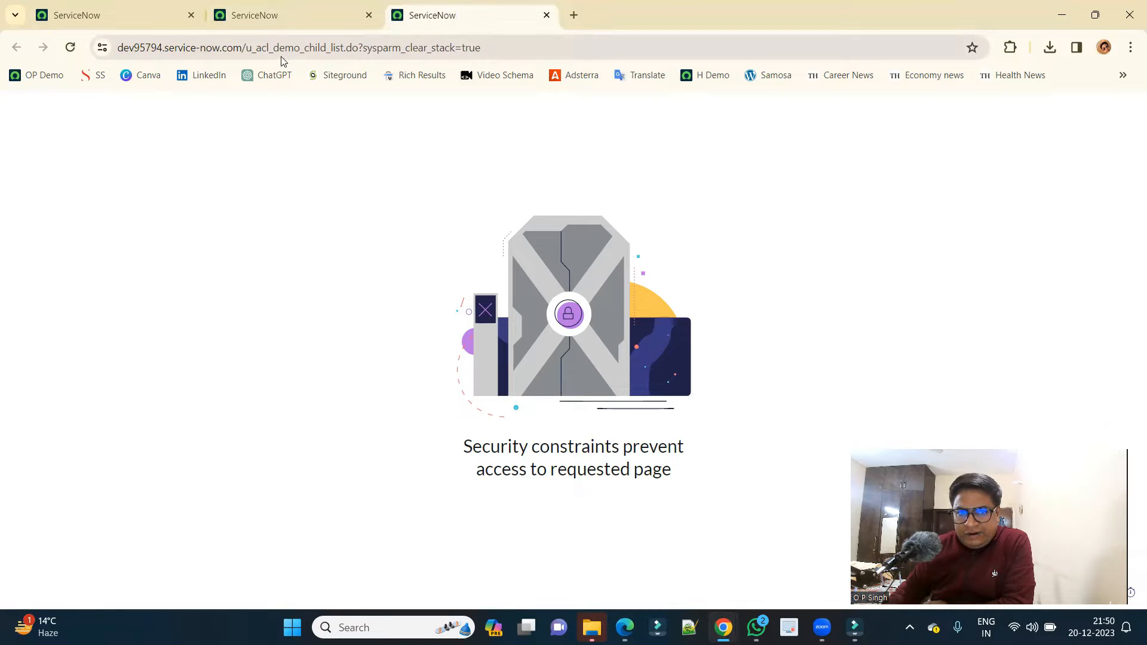
pyautogui.doubleClick(285, 48)
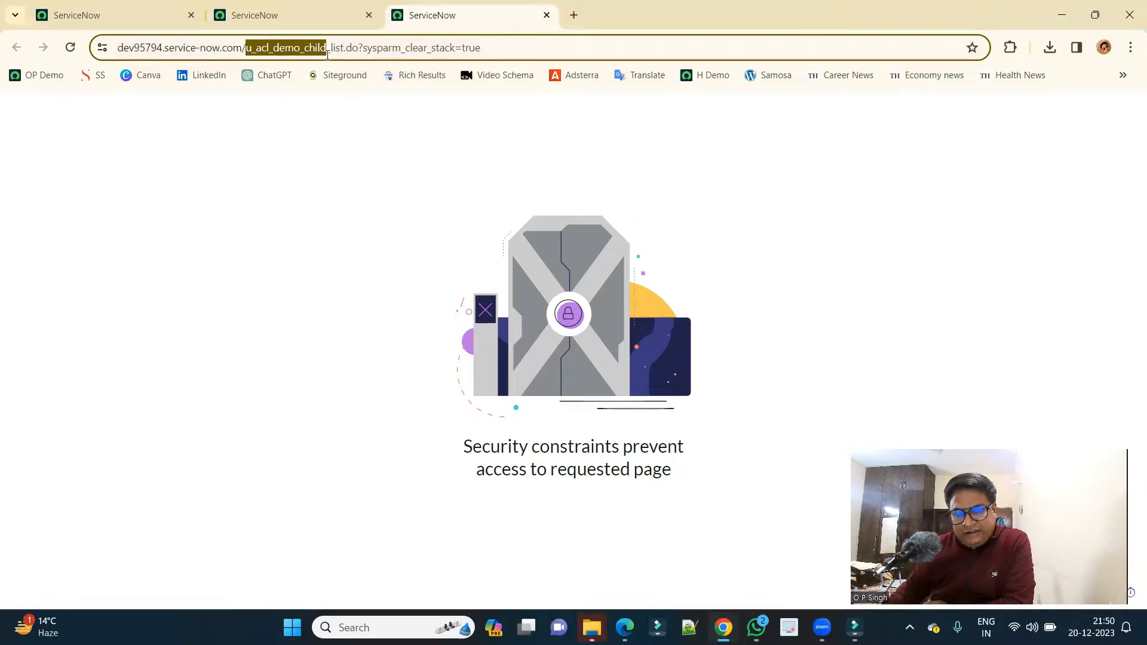
pyautogui.click(261, 15)
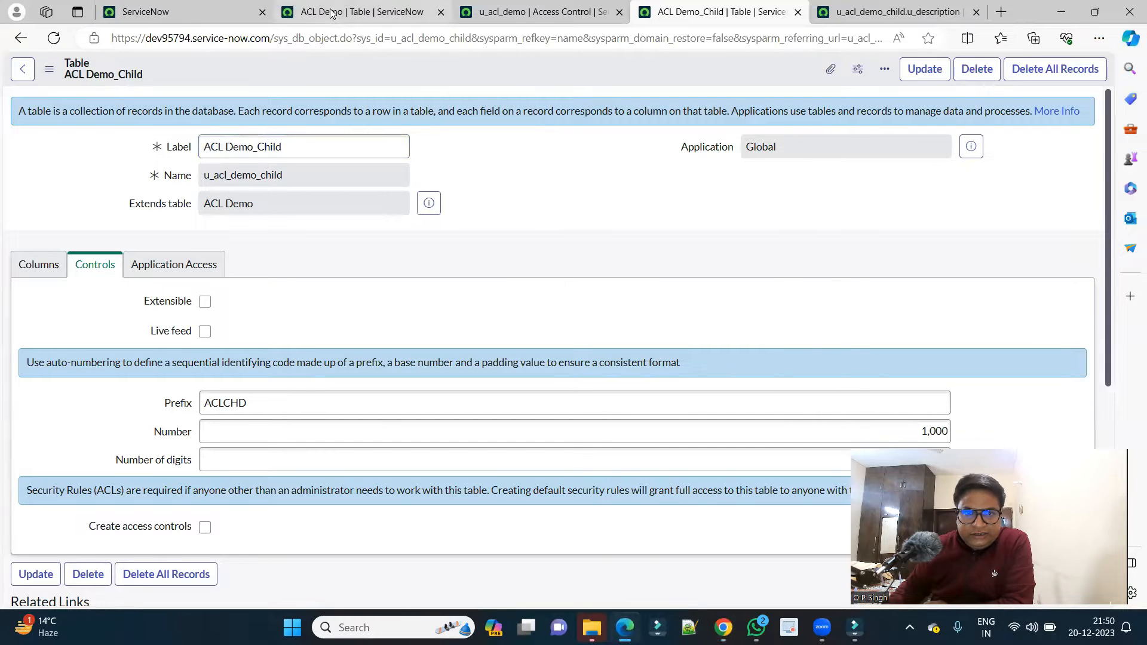
# Step: Review the inactive Access Controls on ACL Demo, then open the u_acl_demo_child.u_description read rule
pyautogui.click(335, 12)
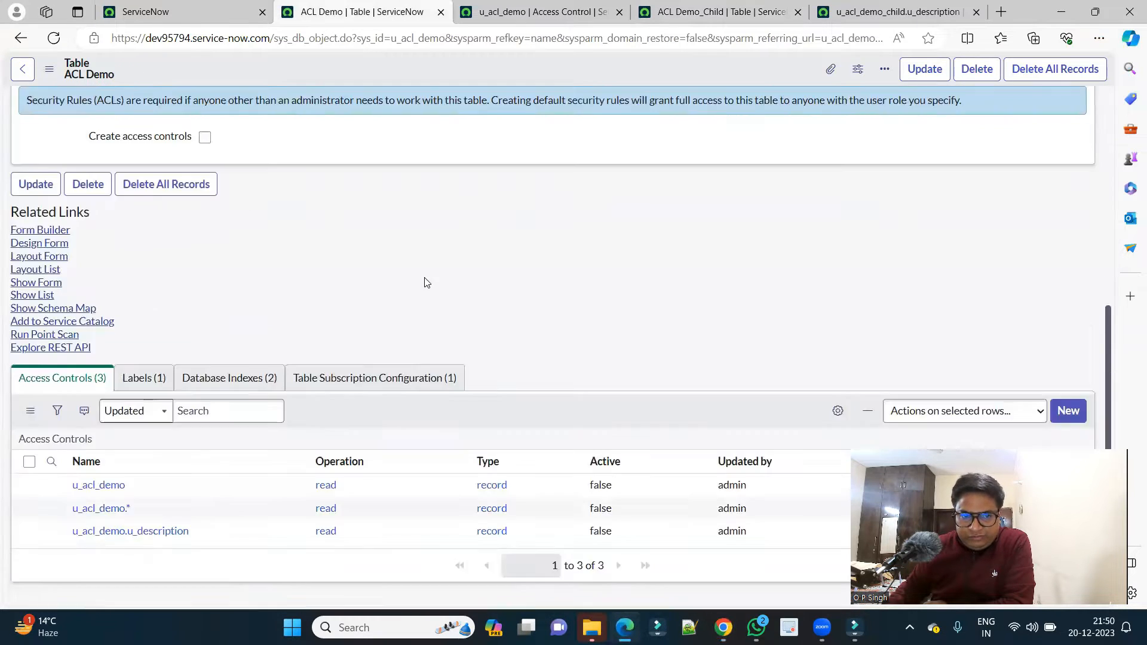
pyautogui.scroll(-3)
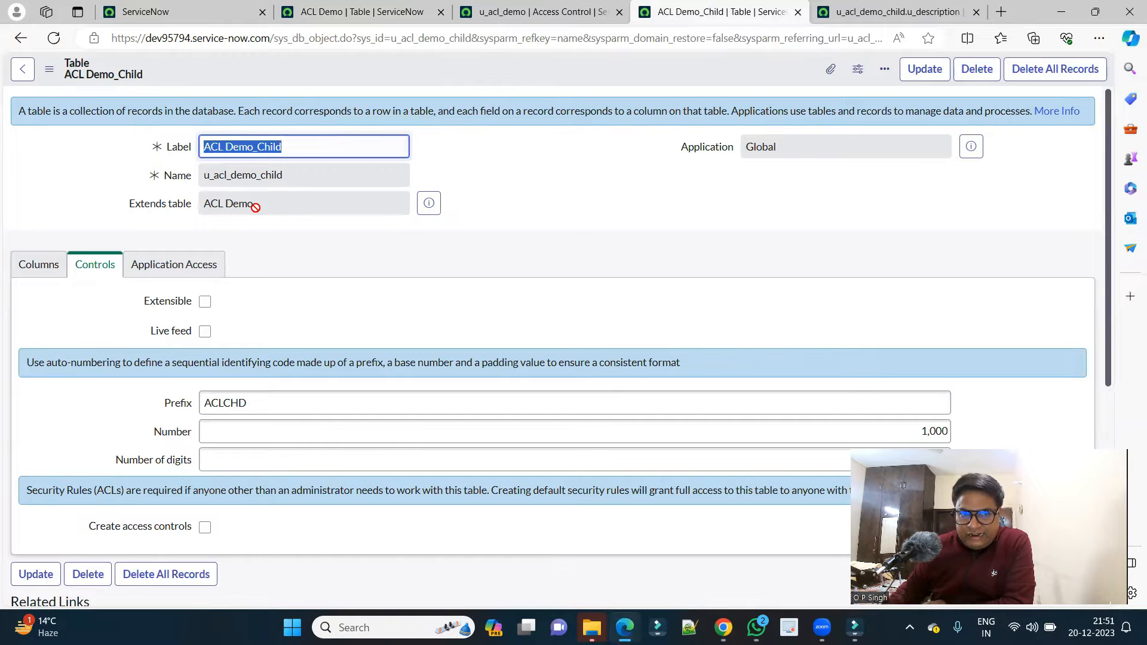
pyautogui.scroll(-3)
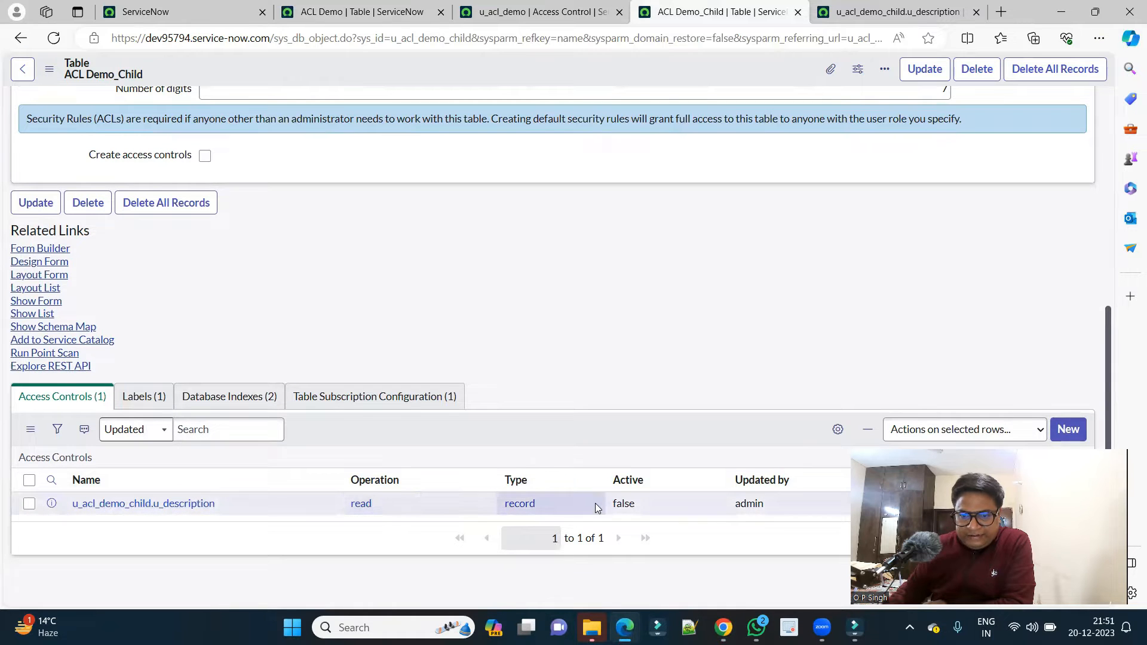
pyautogui.doubleClick(623, 504)
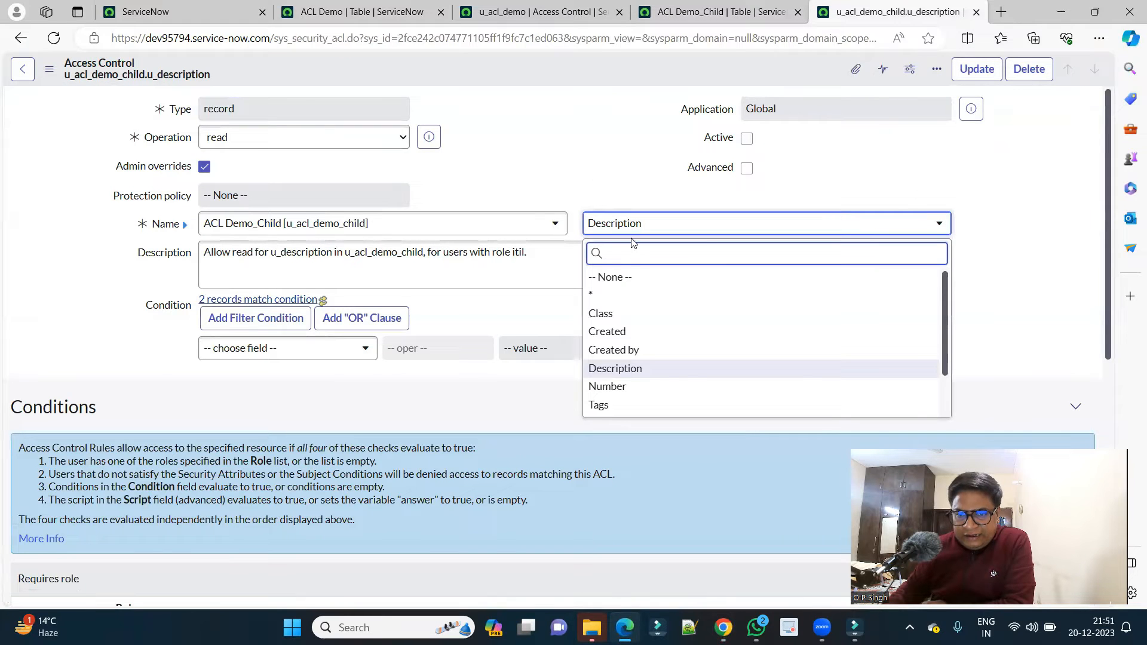
# Step: Save the child rule as a table-wide read rule with field set to -- None --
pyautogui.scroll(-3)
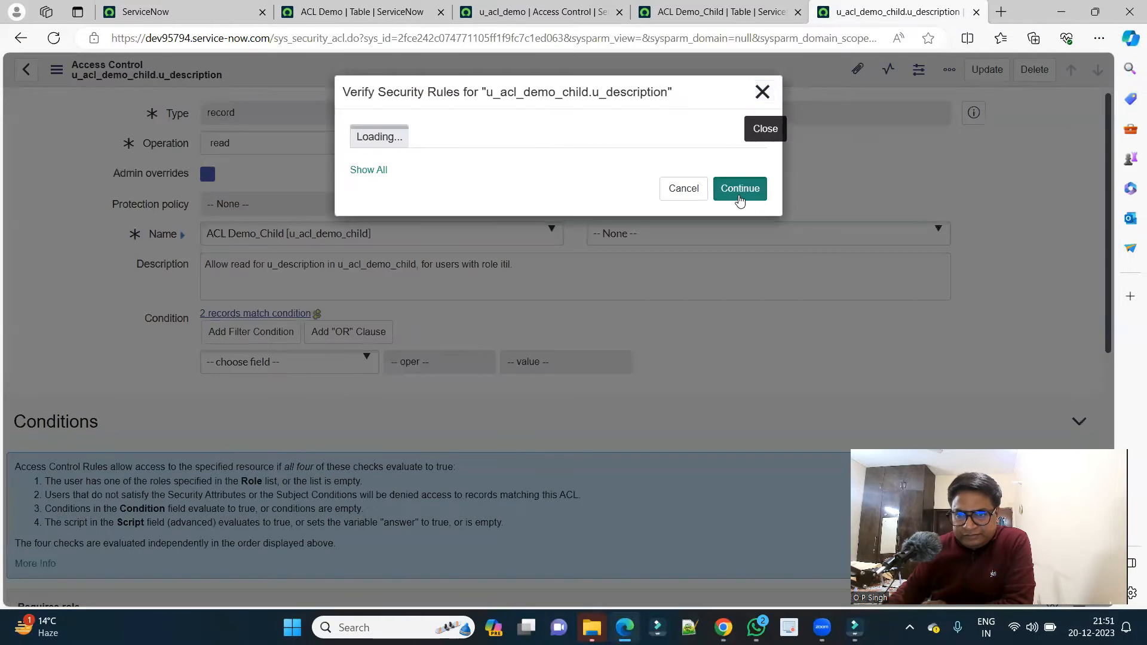
pyautogui.click(739, 188)
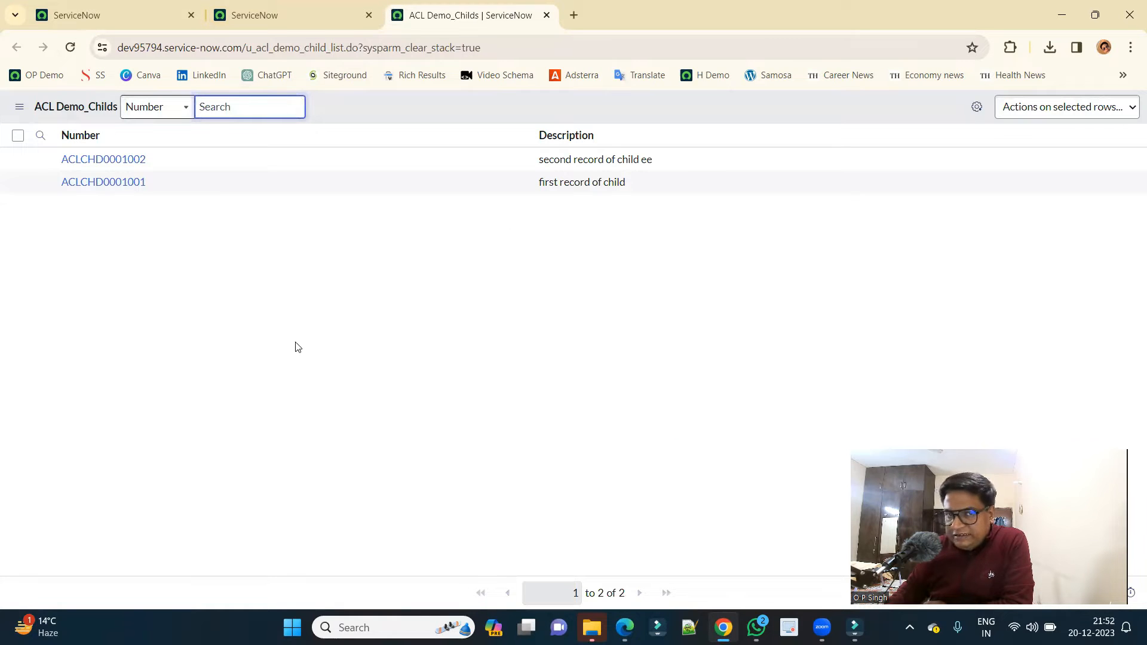
# Step: Compare the ACL Demos and ACL Demo_Childs lists, both showing the two child records with descriptions
pyautogui.click(261, 15)
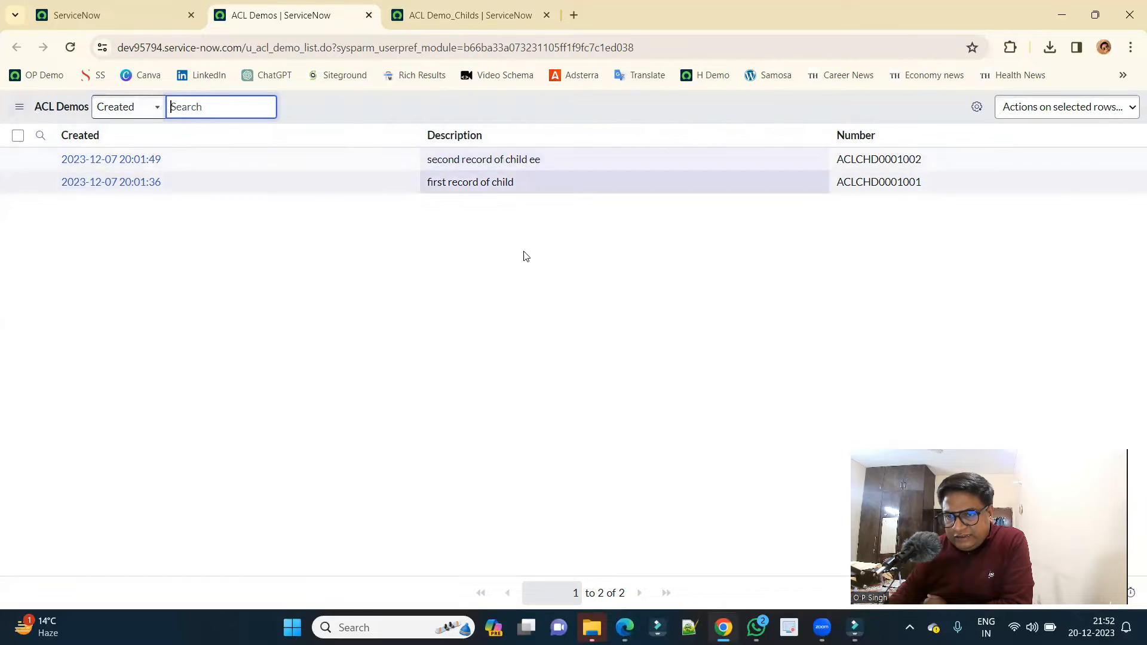
pyautogui.doubleClick(907, 160)
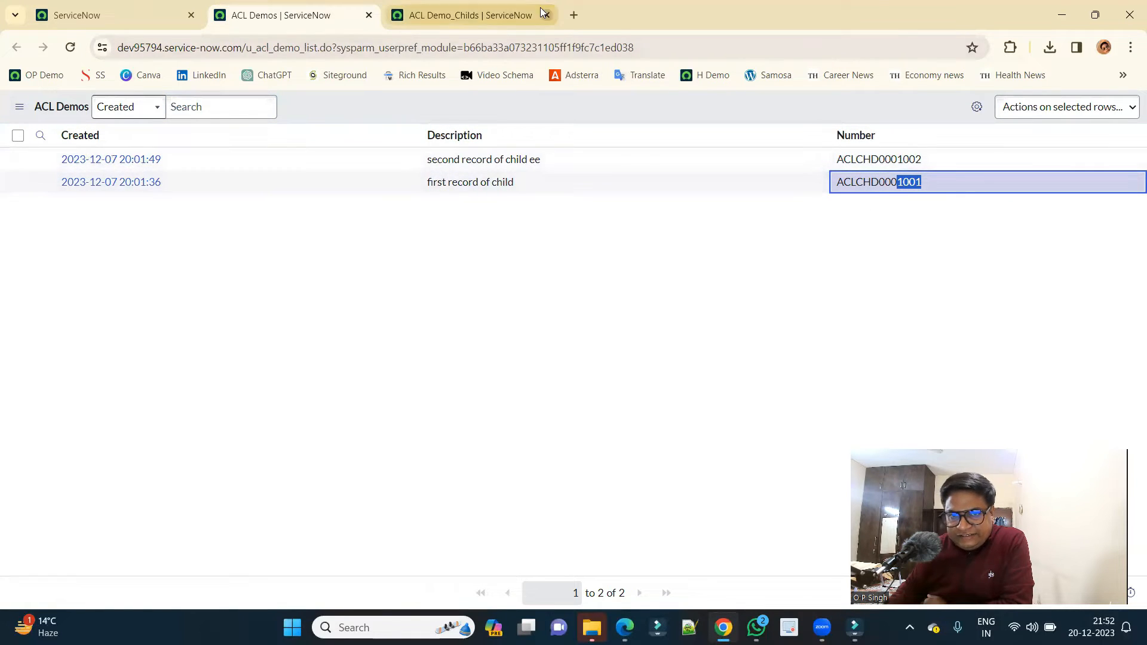
pyautogui.click(465, 15)
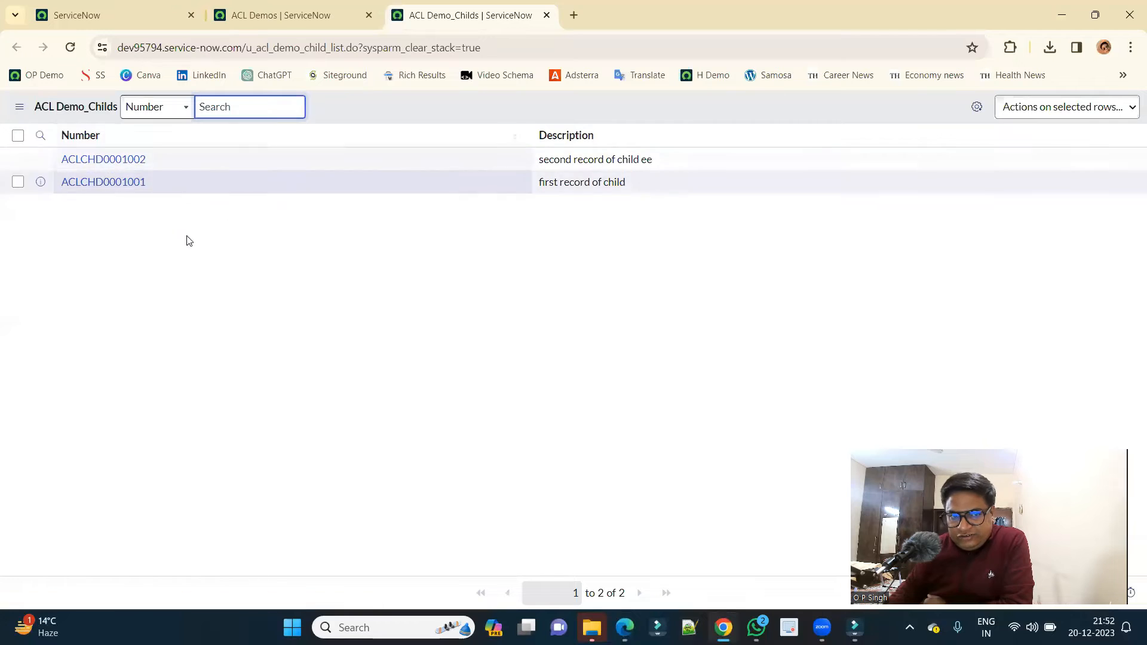
pyautogui.click(281, 15)
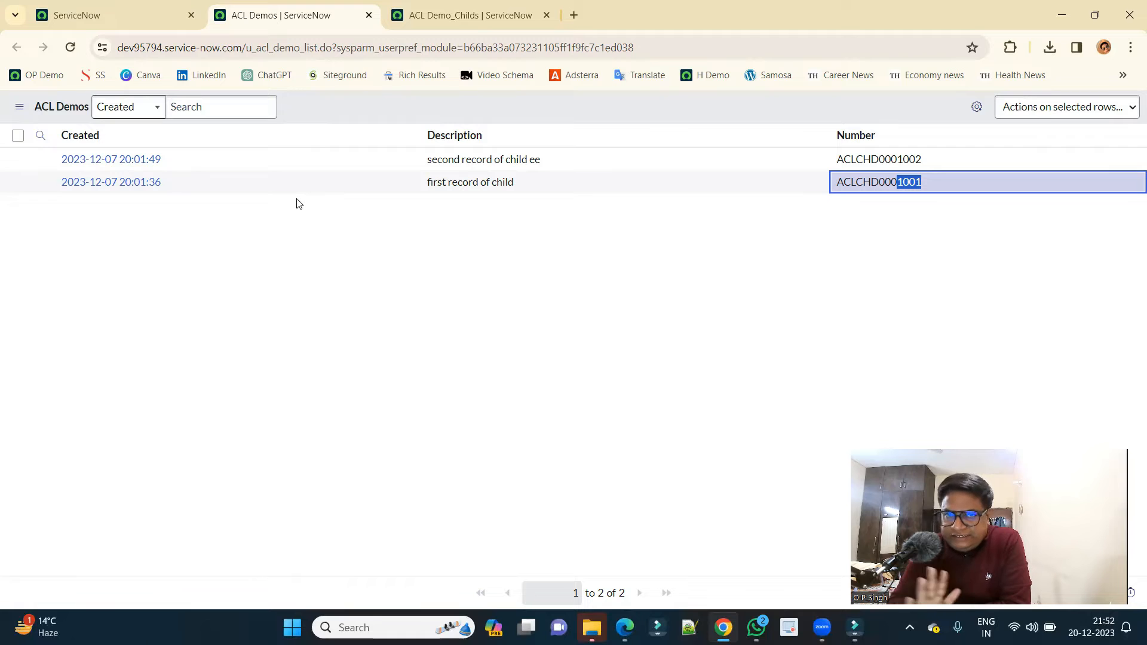
pyautogui.moveTo(336, 203)
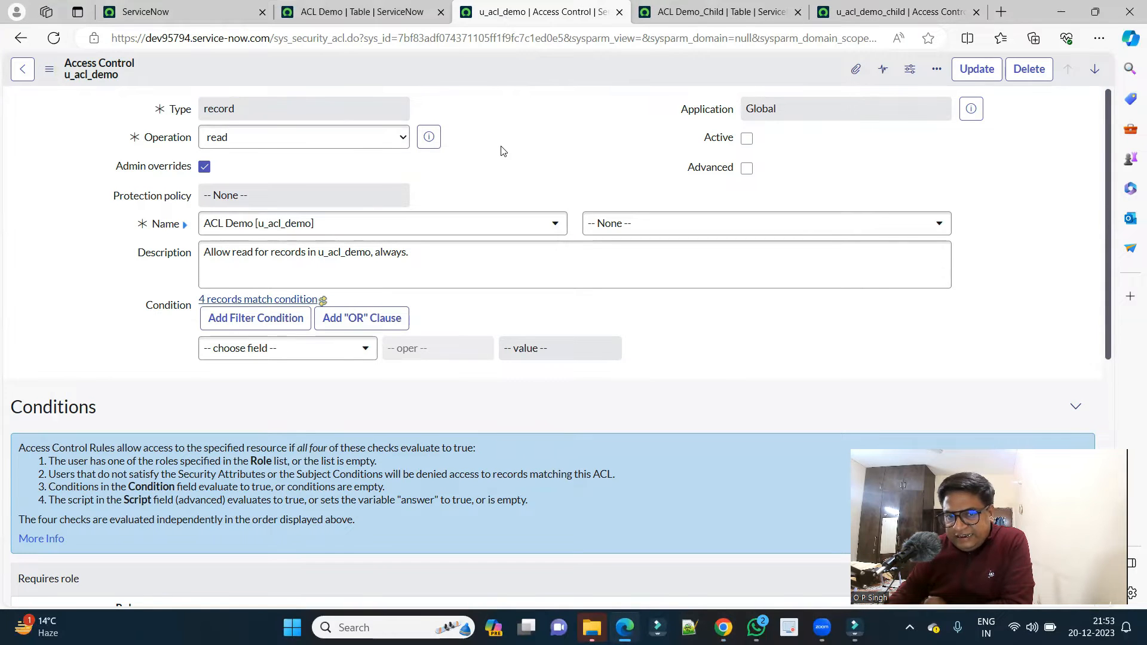
# Step: Mark the u_acl_demo read rule Active, update it, and confirm the verification
pyautogui.click(746, 138)
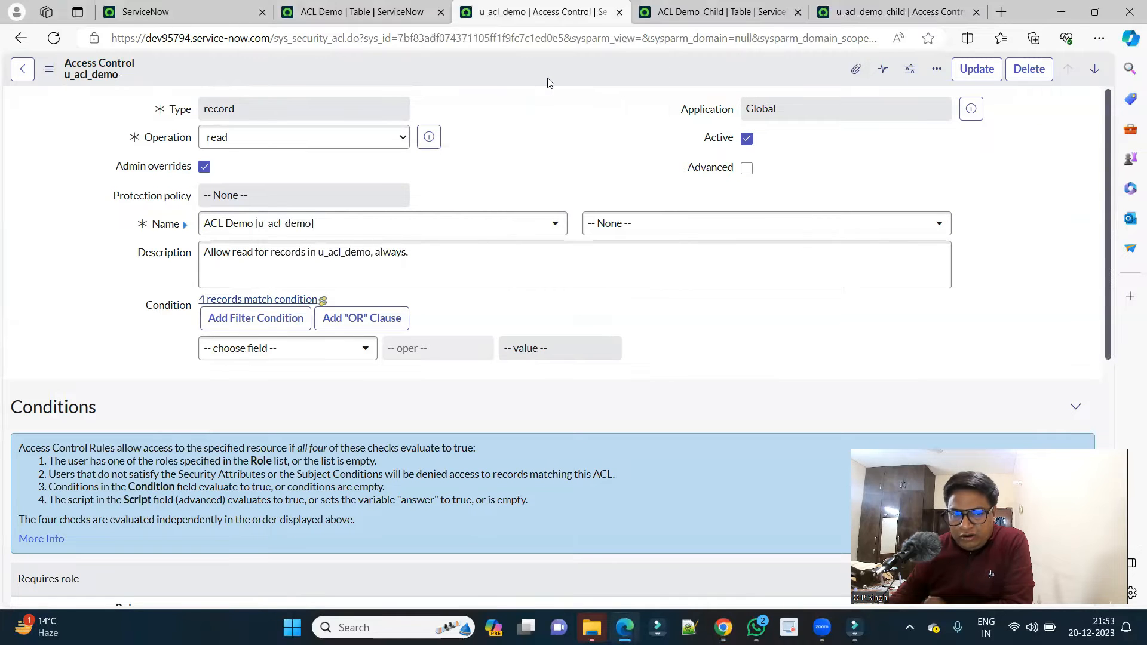
pyautogui.click(976, 69)
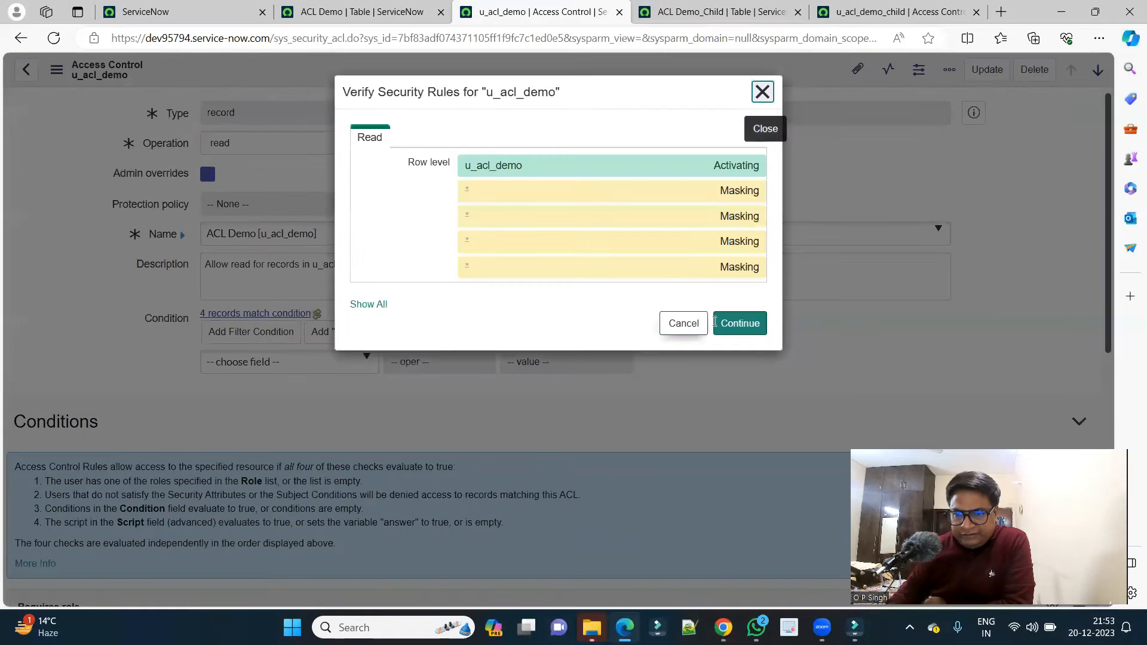
pyautogui.click(739, 323)
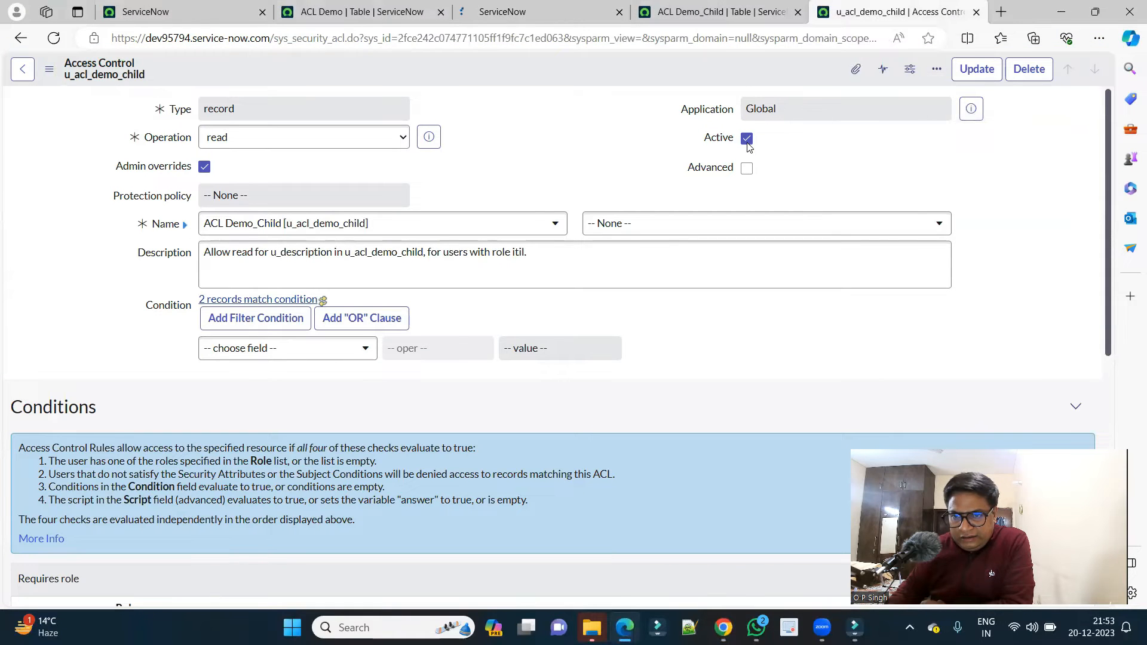
# Step: Uncheck Active on the u_acl_demo_child read rule and update it
pyautogui.click(746, 139)
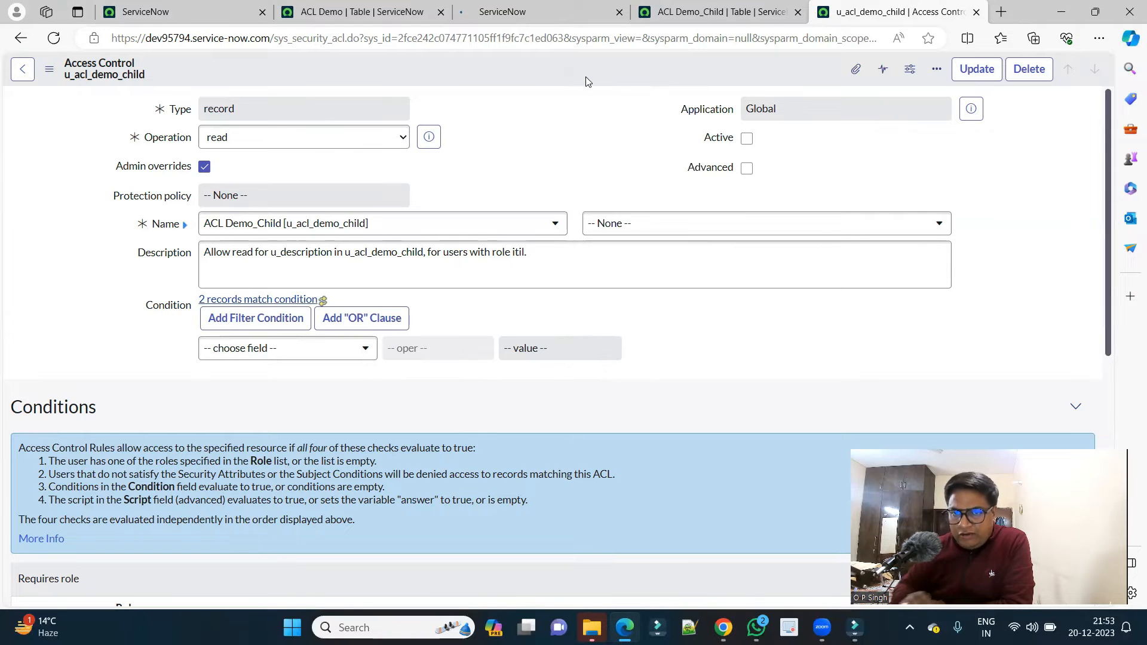
pyautogui.click(976, 70)
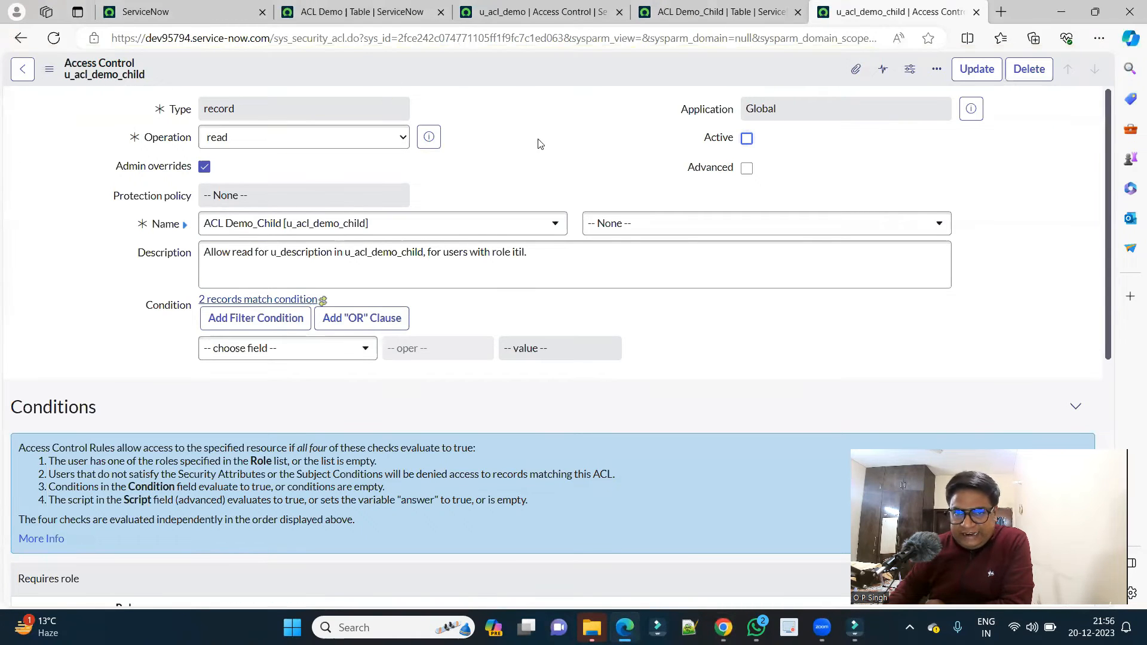
# Step: Make the child rule an active Description-field read rule requiring the itil role, and save it
pyautogui.click(746, 138)
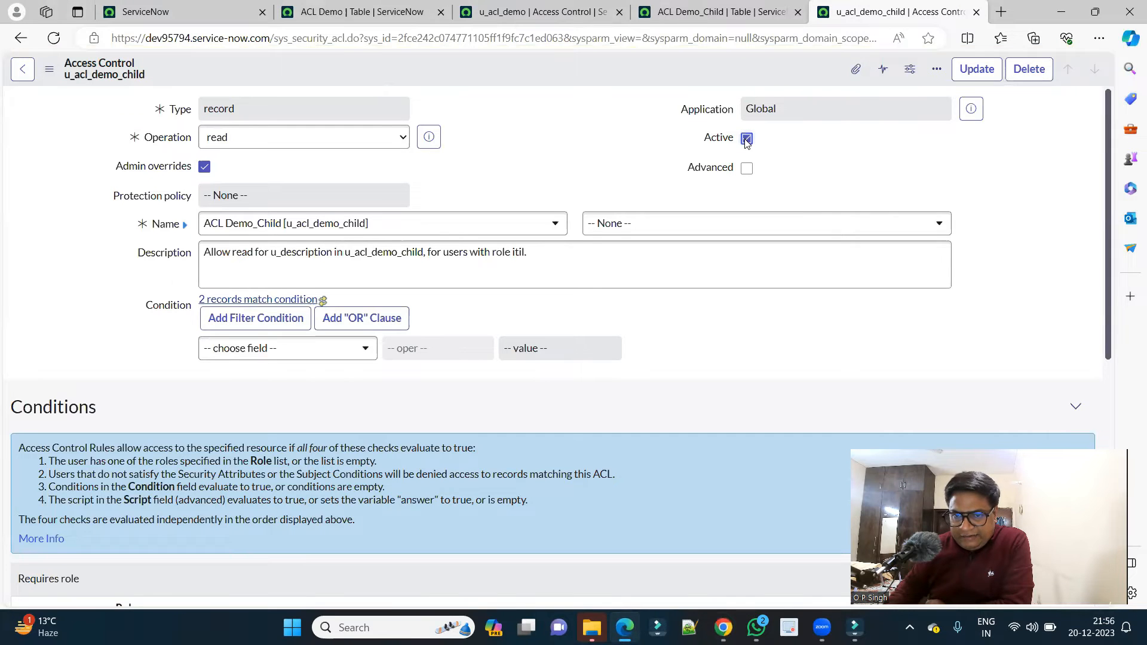
pyautogui.click(766, 224)
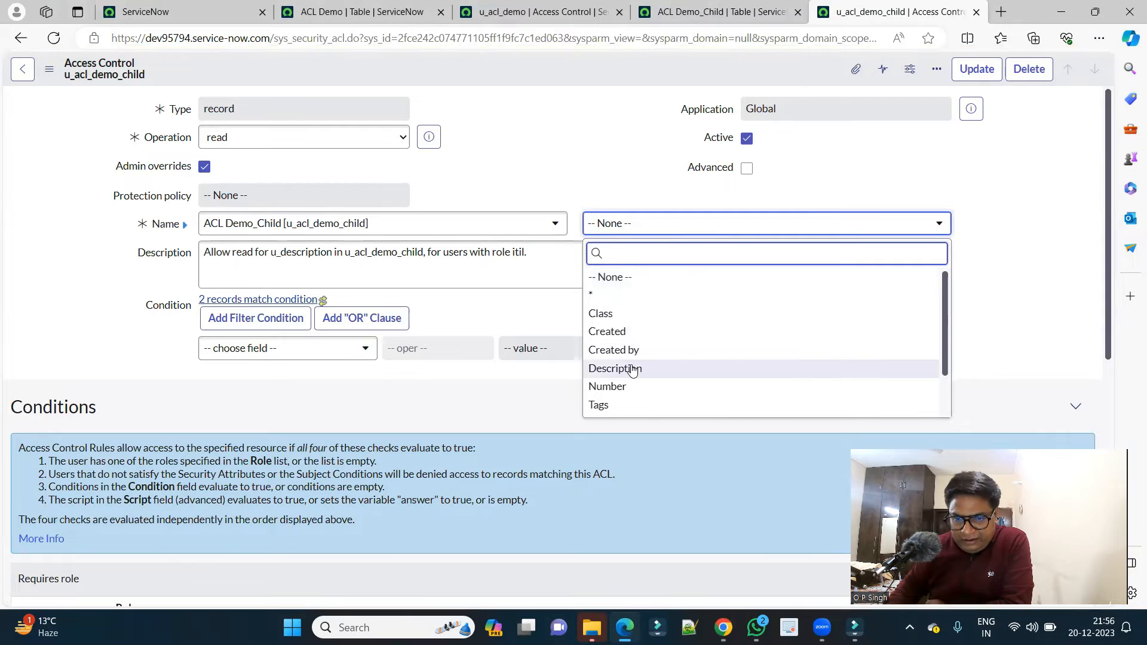
pyautogui.scroll(-3)
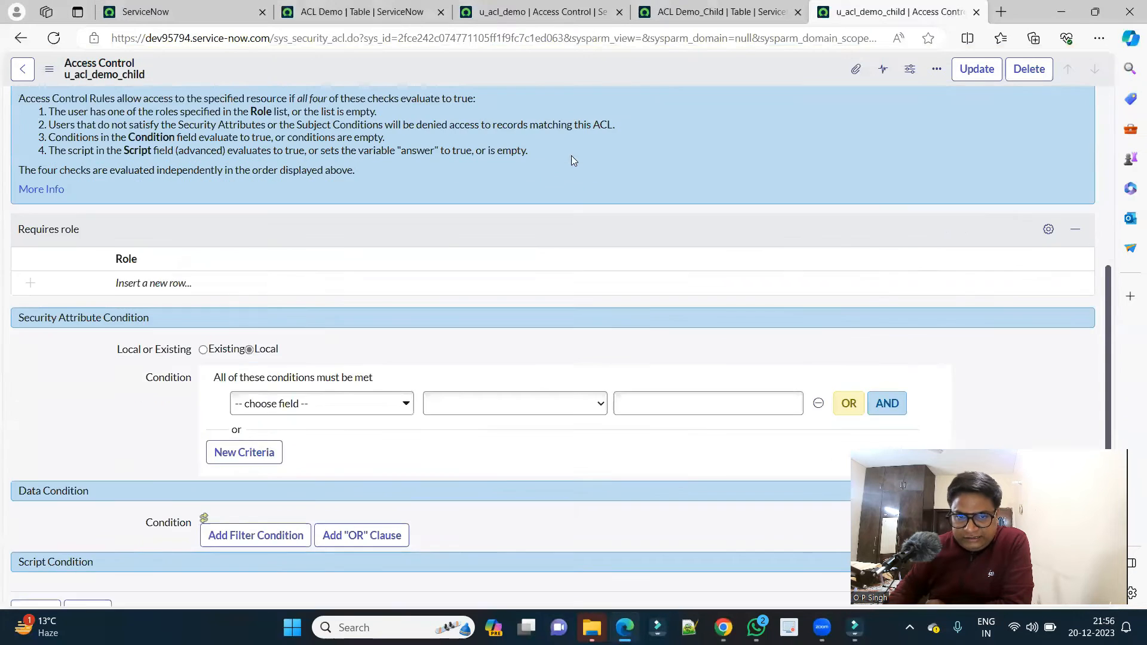
pyautogui.click(153, 284)
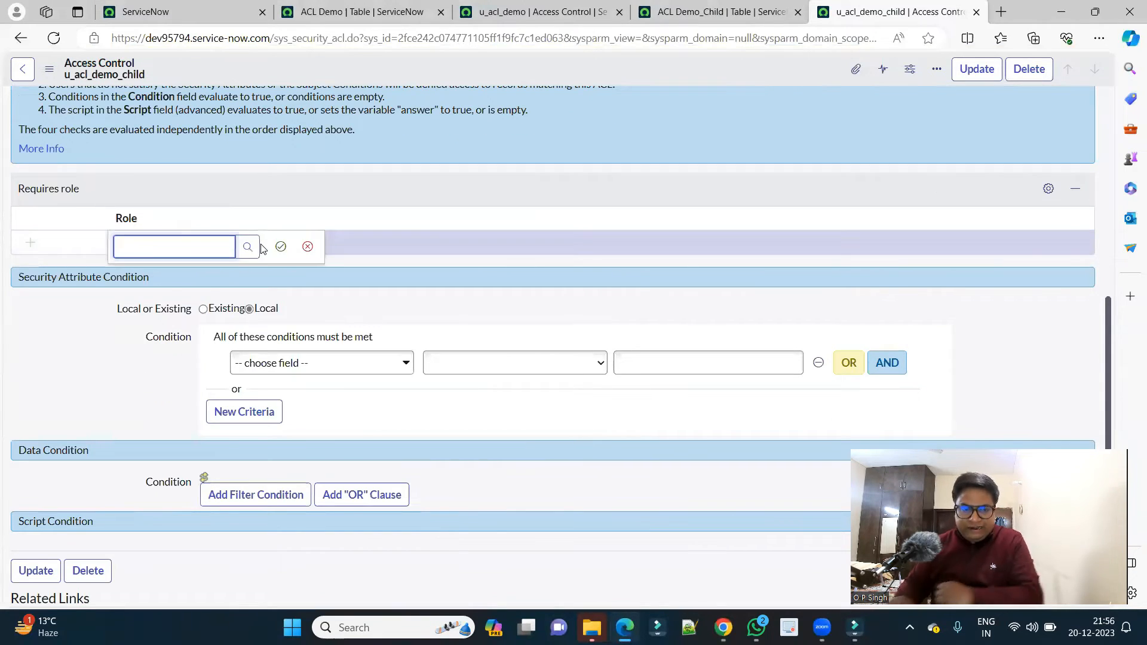
pyautogui.write('itil')
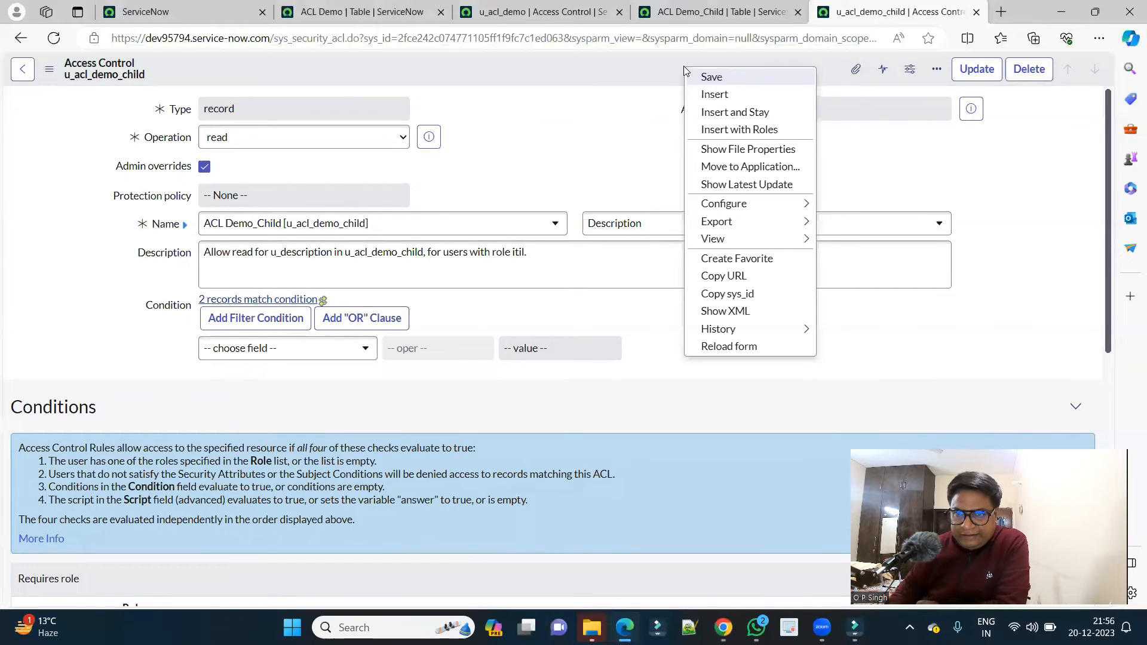
pyautogui.click(710, 77)
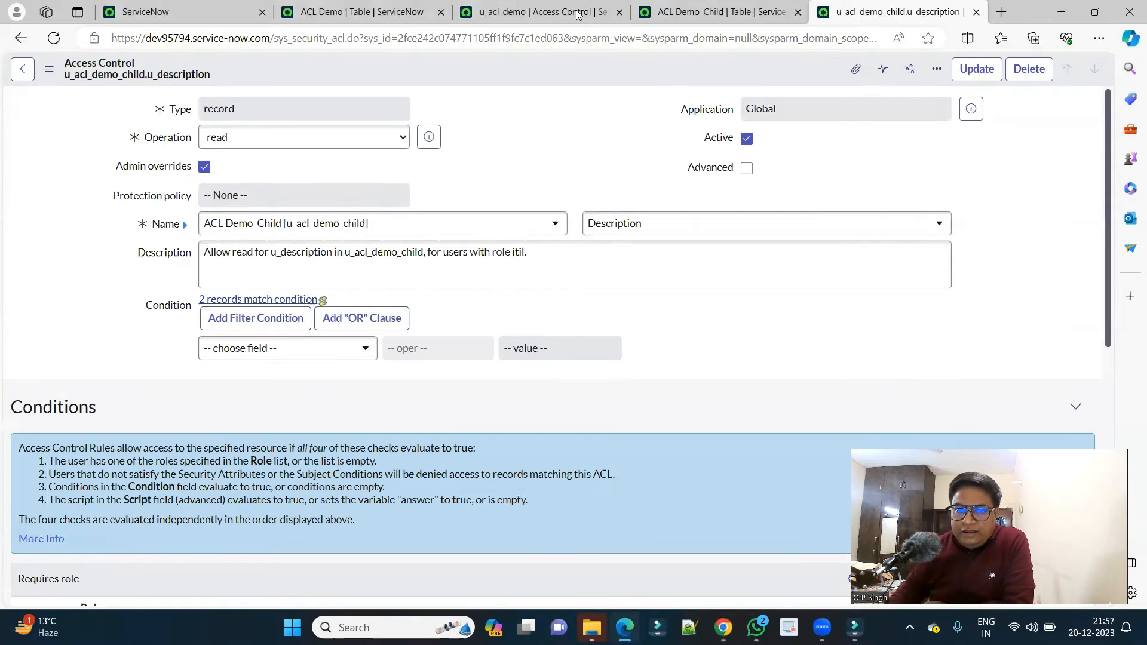
pyautogui.click(546, 12)
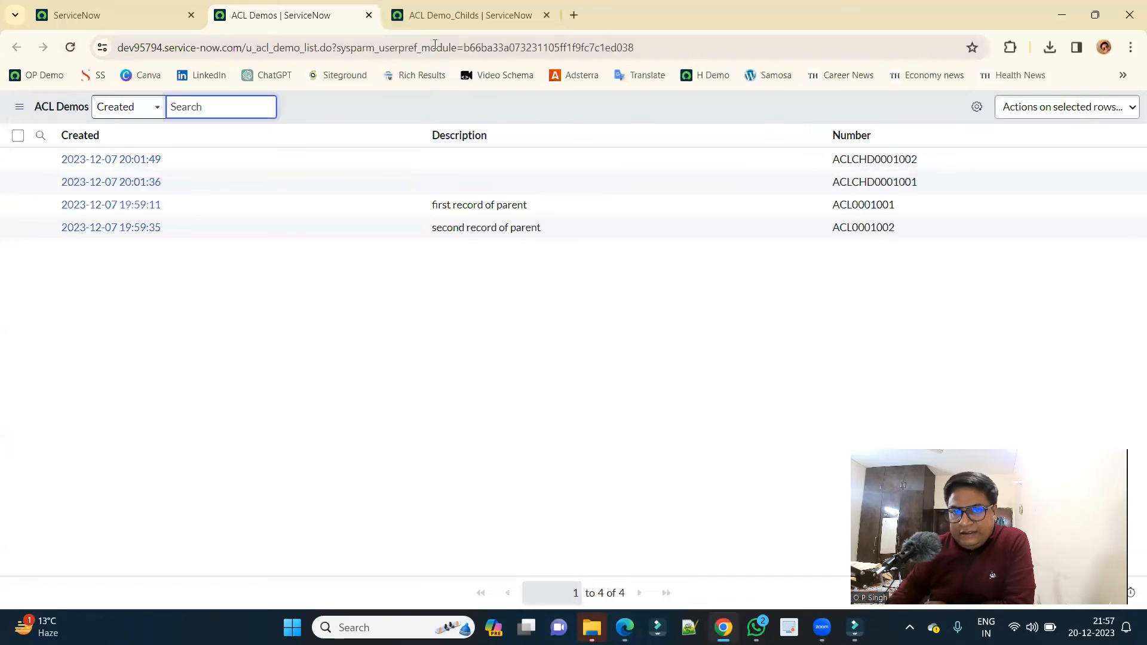
# Step: Compare lists: child records show blank descriptions while parent records keep theirs
pyautogui.click(466, 15)
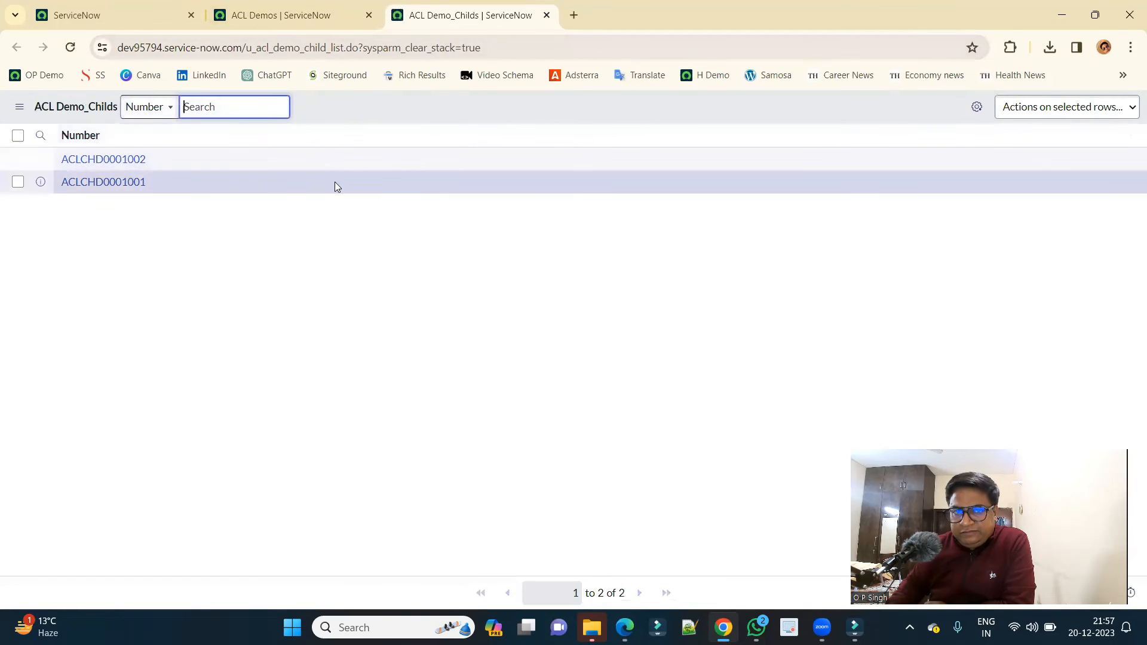
pyautogui.click(273, 16)
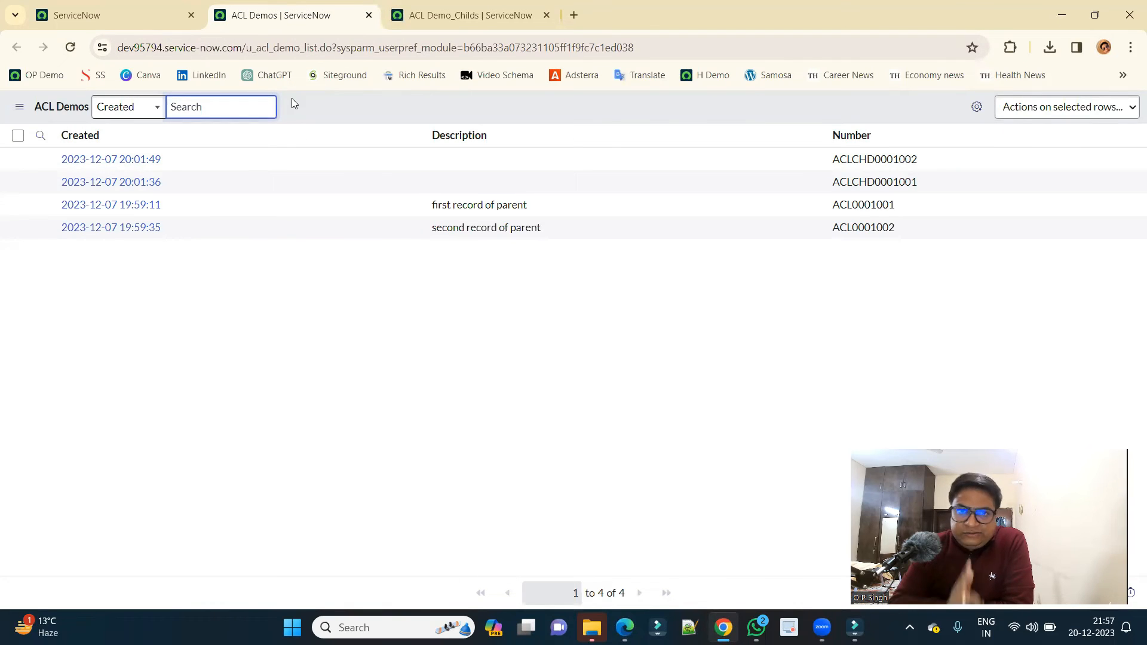